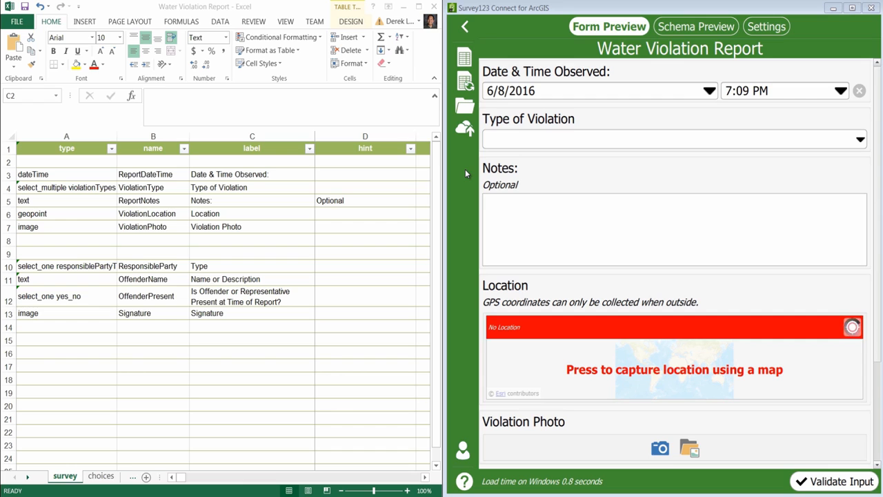
mouse_move(872, 164)
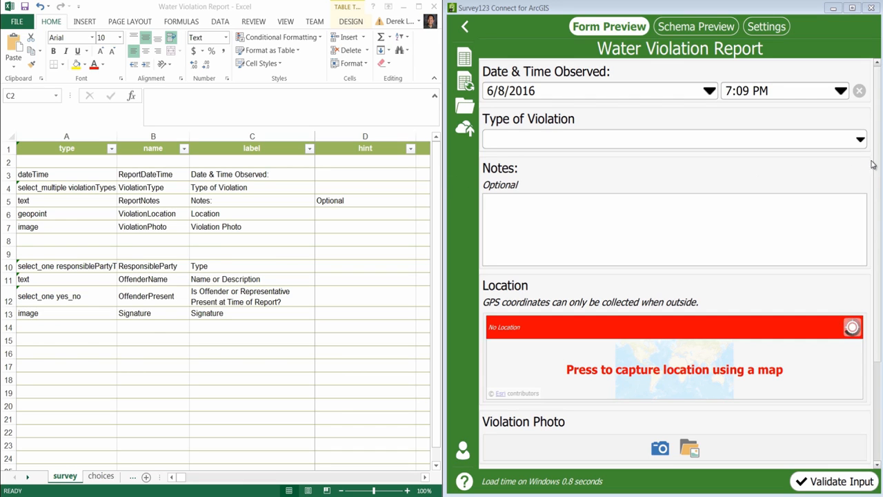
Fill row 2 with begin group GroupViolation labelled Violation Details and end the group in row 8
scroll("down", 3)
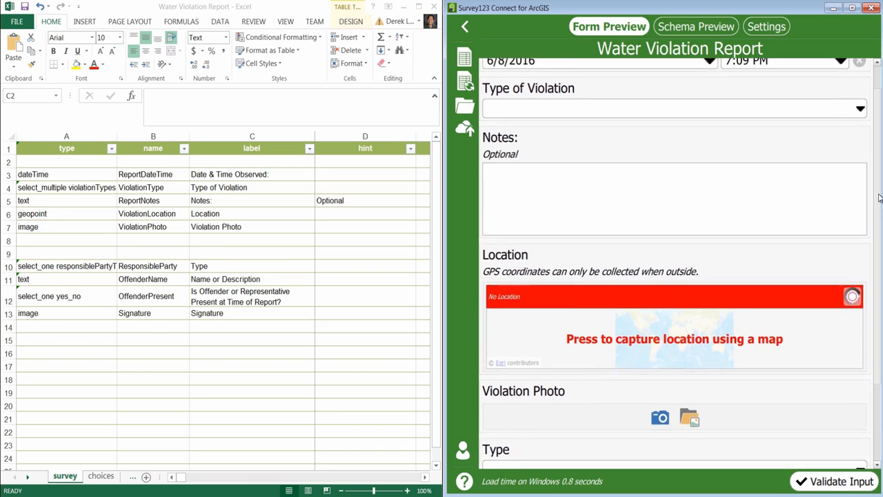
scroll("down", 3)
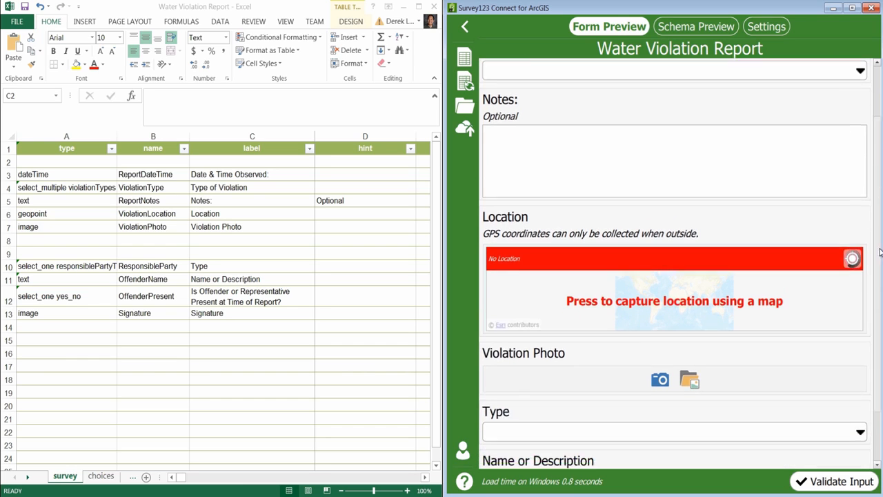
scroll("down", 3)
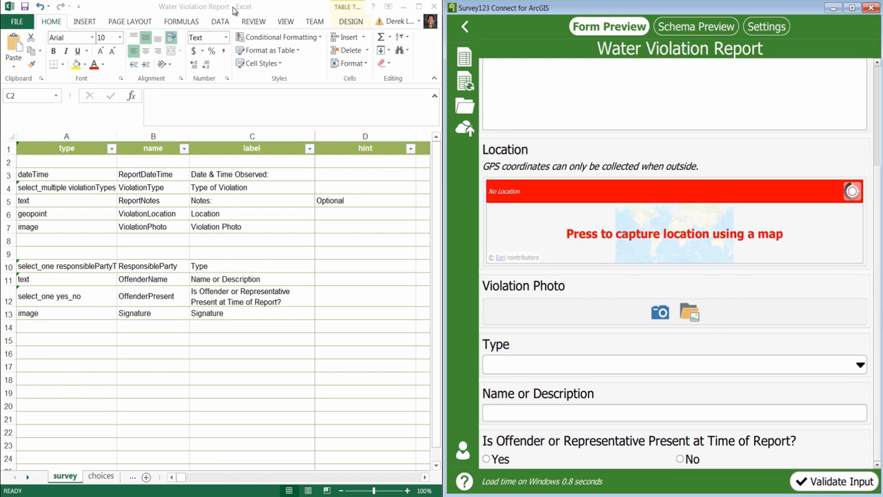
left_click(251, 161)
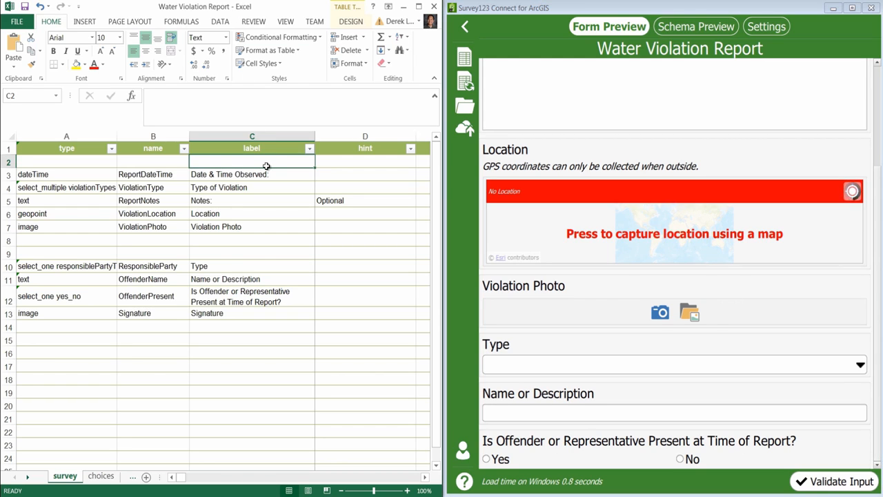
type("Violation Details")
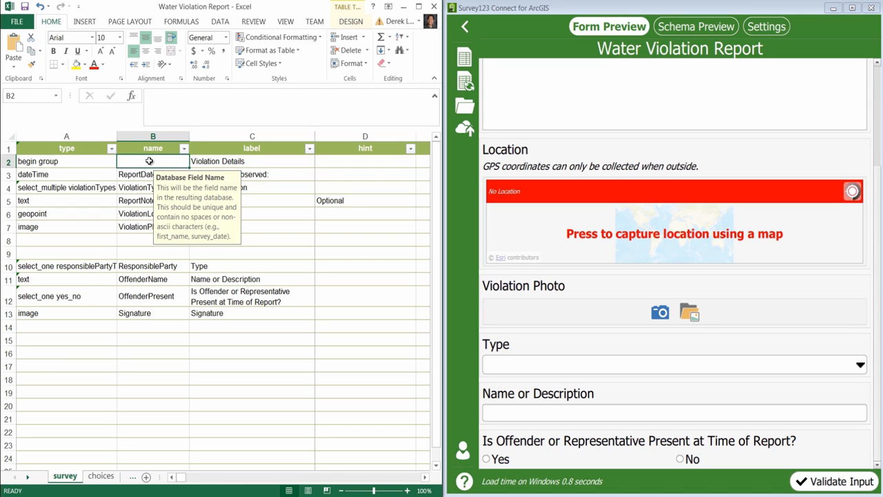
type("GroupViolation")
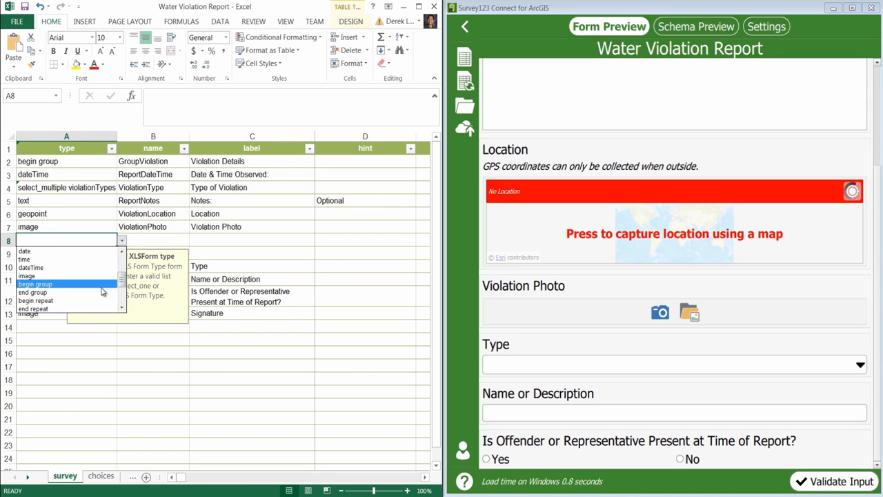
left_click(33, 292)
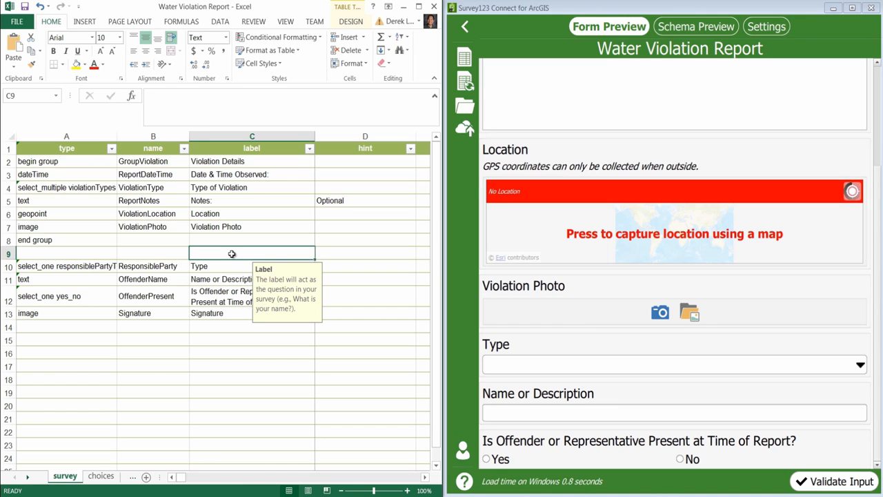
Fill row 9 with begin group GroupViolator labelled Offender Details
type("Offender Details")
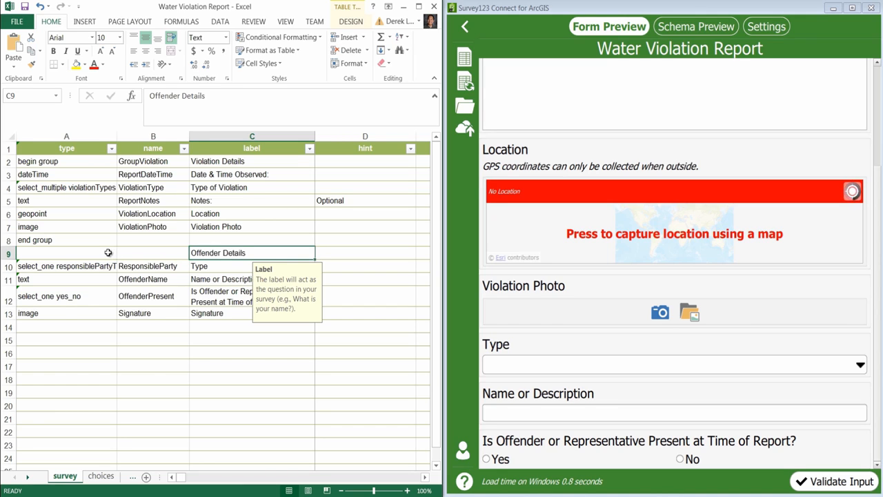
left_click(122, 254)
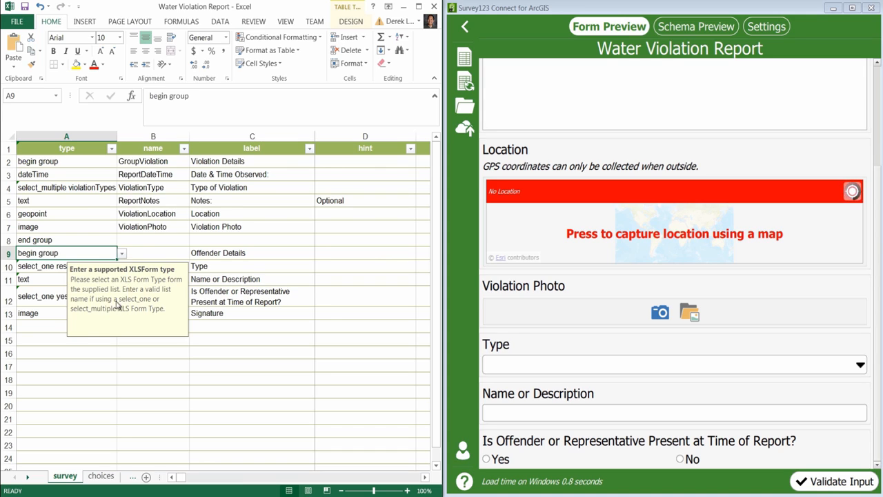
left_click(151, 252)
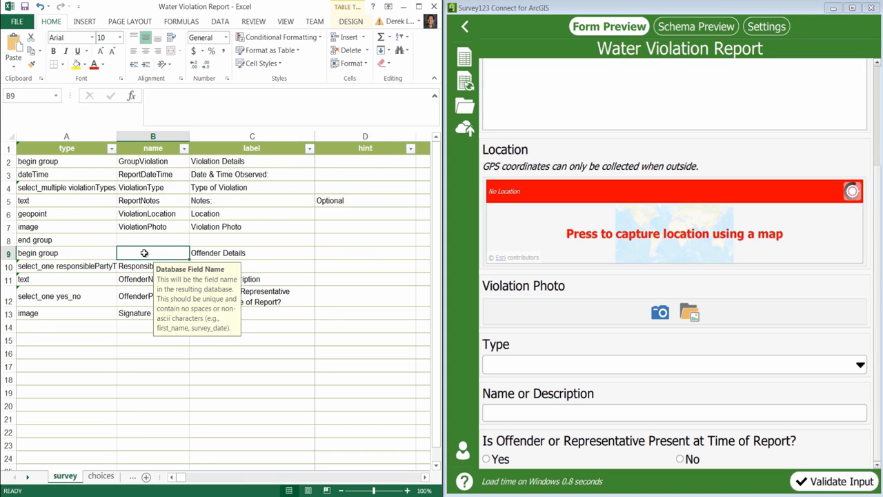
type("GroupViolator")
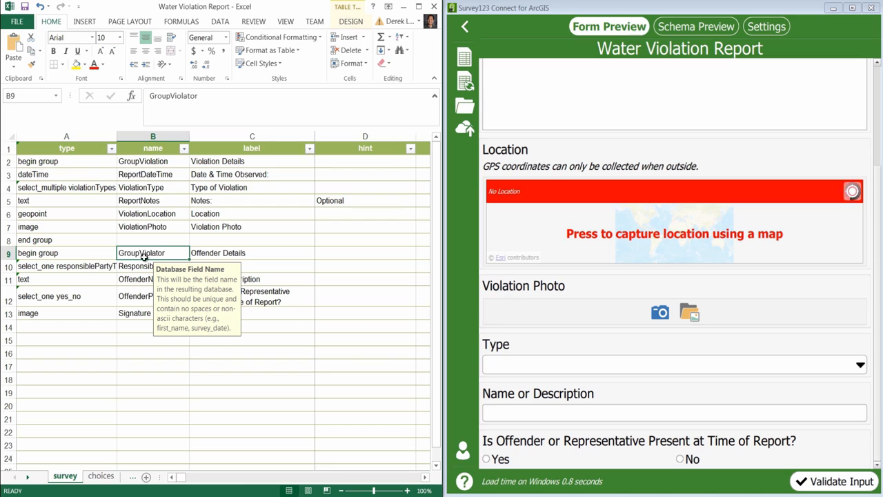
Set row 14's type to end group, closing the group after Signature
left_click(66, 327)
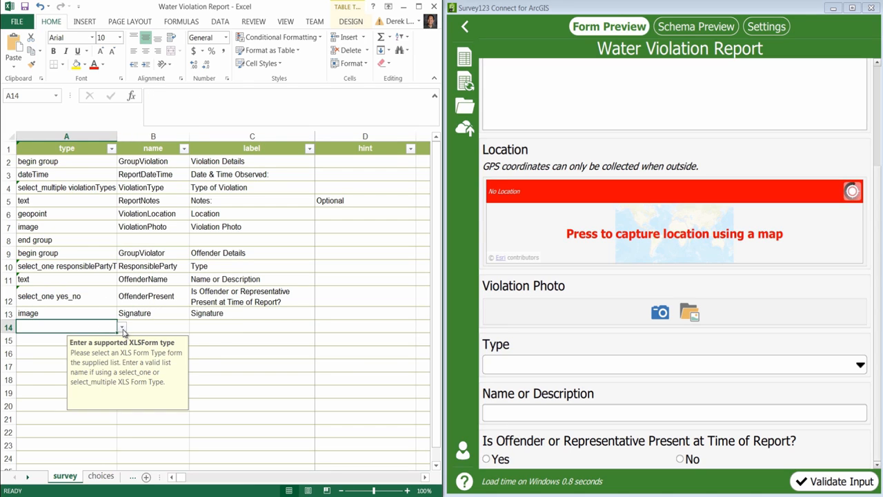
left_click(122, 327)
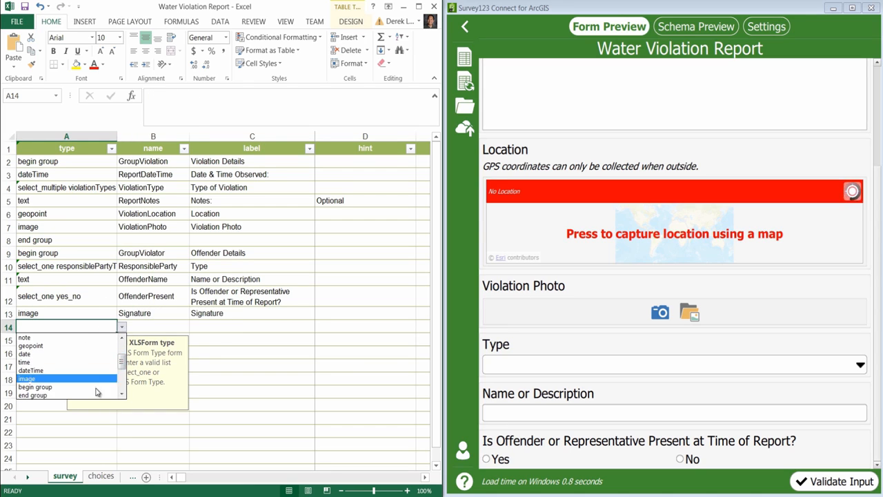
left_click(33, 395)
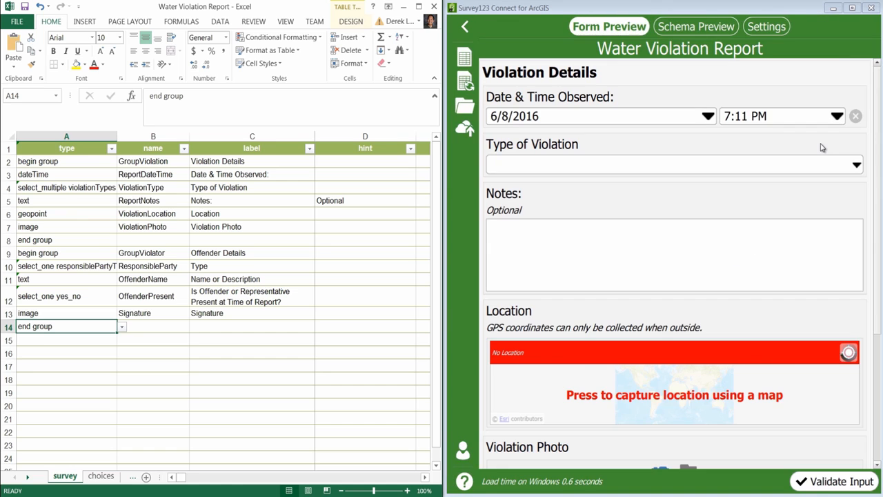
mouse_move(876, 132)
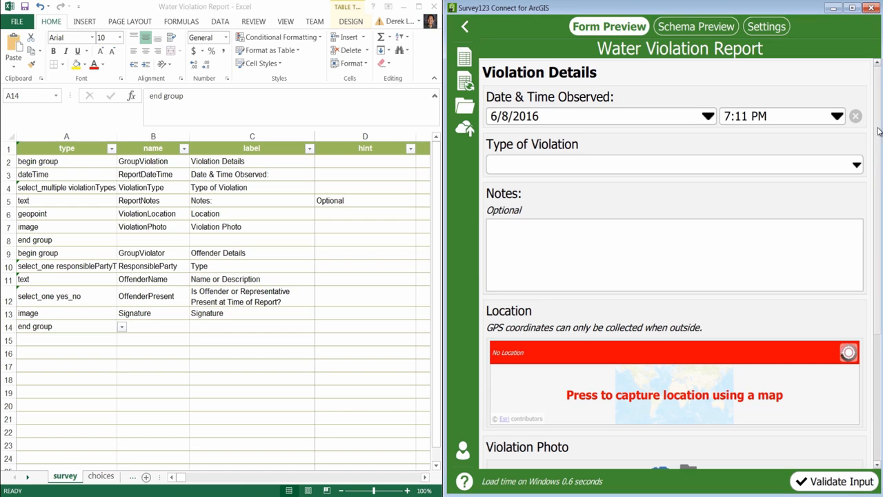
Check the group headings in the preview and start wrapping the Violation Details label in <center> tags
scroll("down", 3)
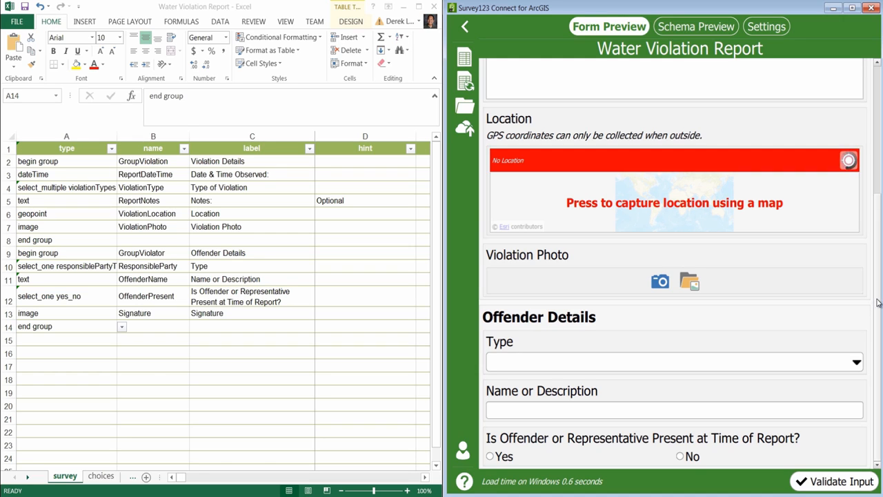
left_click(67, 326)
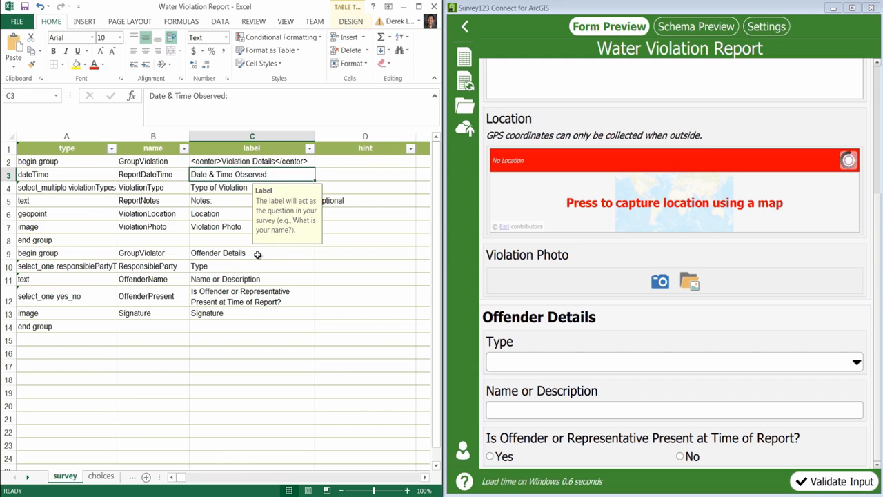
Change cell C9 to <center>Offender Details</center> and save the workbook
left_click(251, 252)
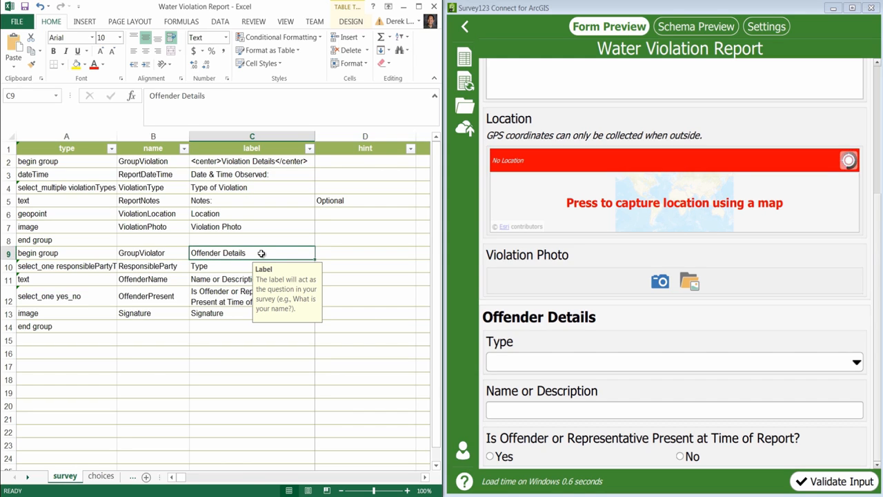
type("<center>Offender Details</center>")
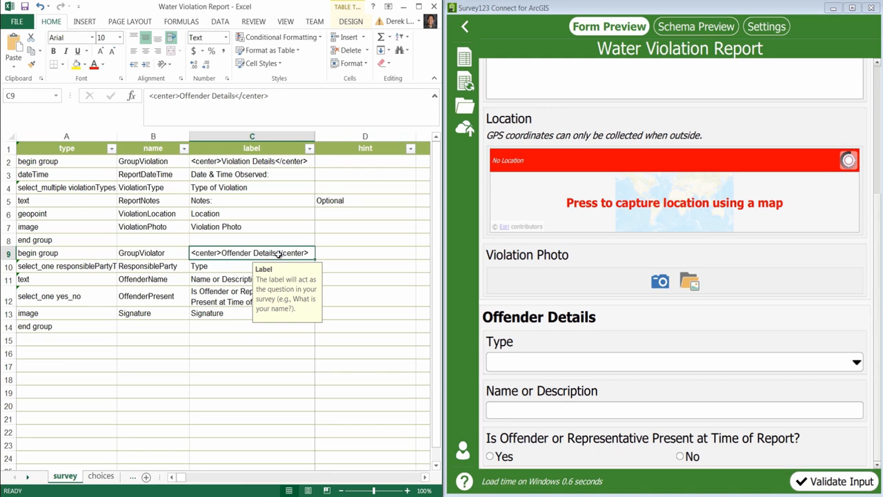
left_click(251, 265)
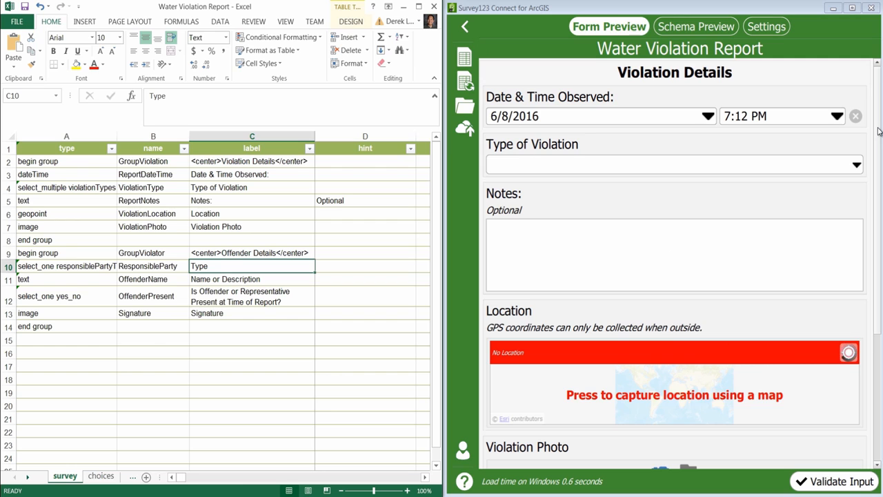
scroll("down", 3)
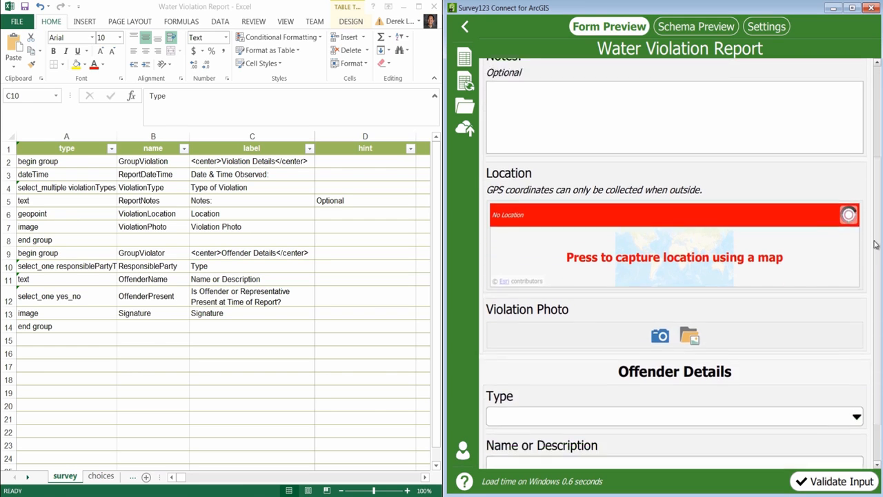
scroll("down", 3)
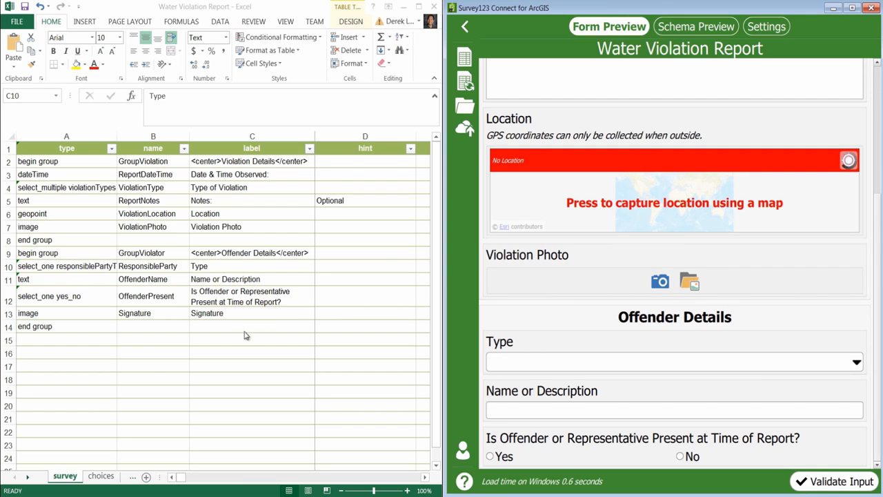
left_click(251, 352)
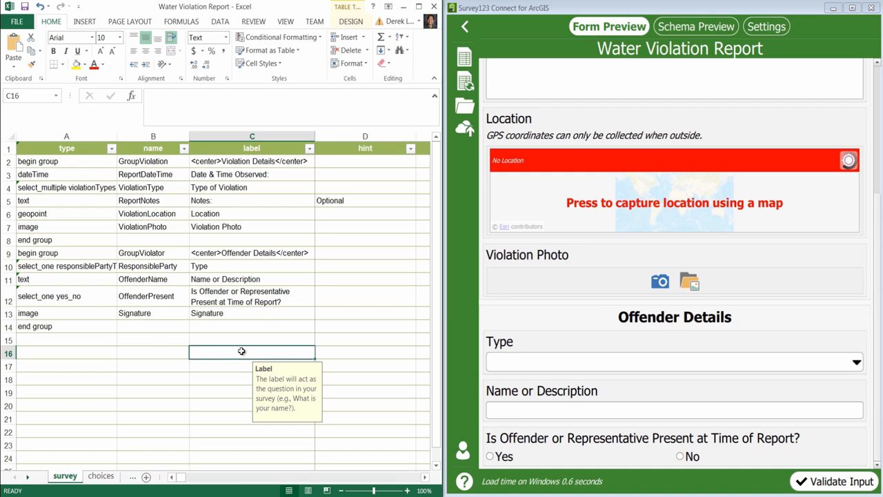
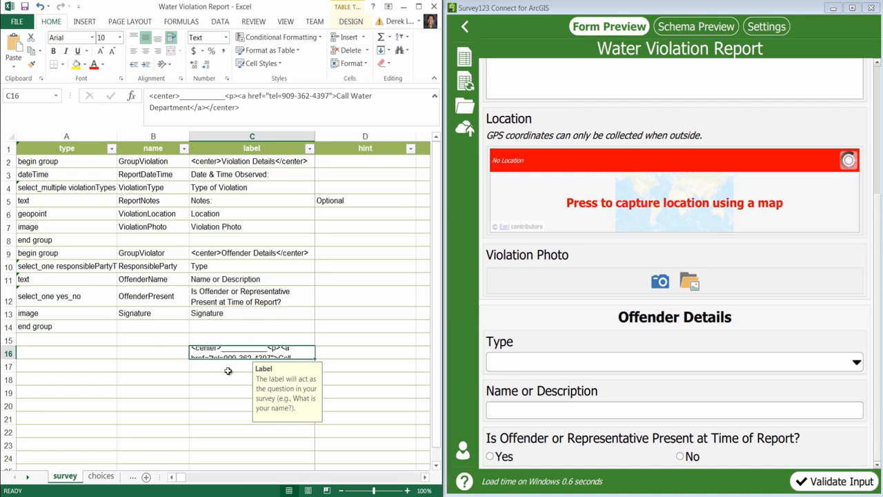
Add row 16 as a note named Note with a centered 'Call Water Department' tel link label and preview it
left_click(66, 353)
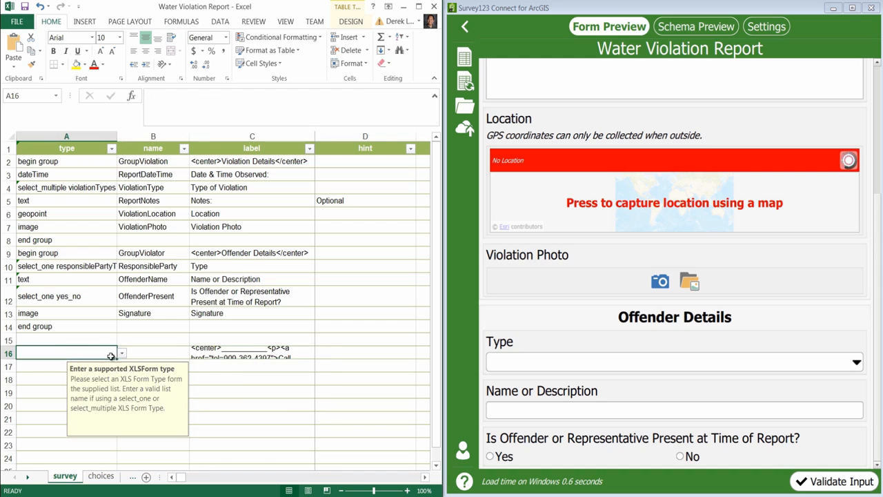
type("note")
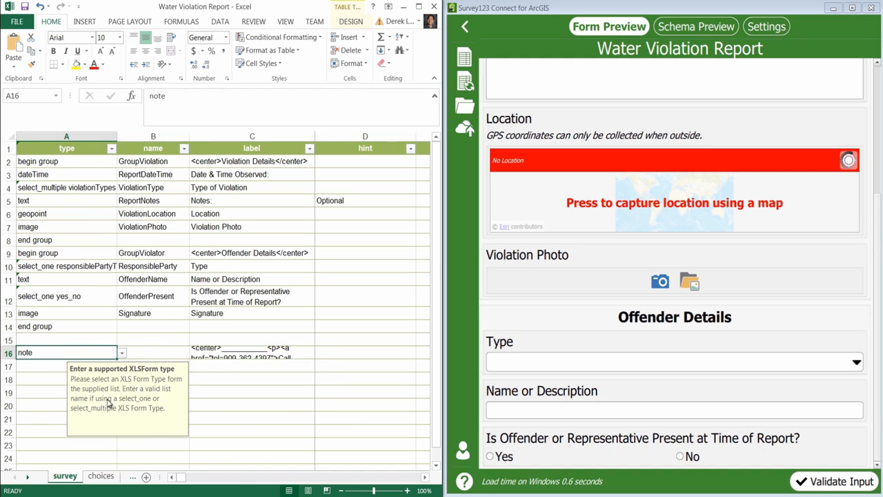
type("Note")
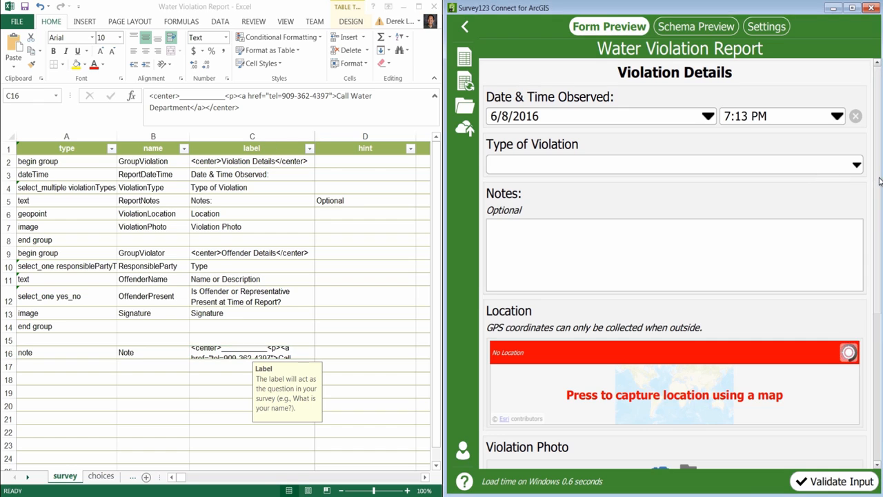
scroll("down", 3)
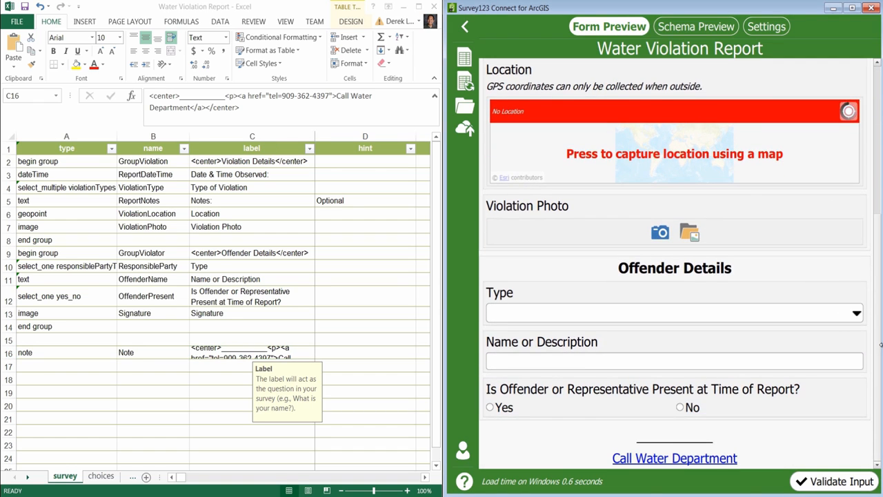